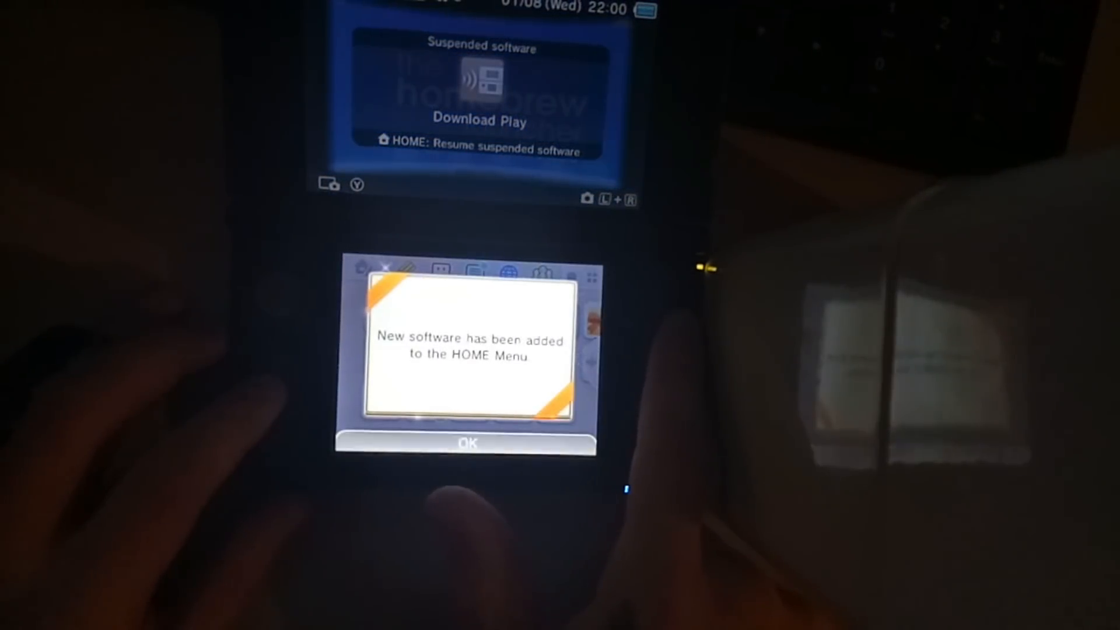
Step: Dismiss the 'New software has been added to the HOME Menu' notice with OK
left_click(467, 442)
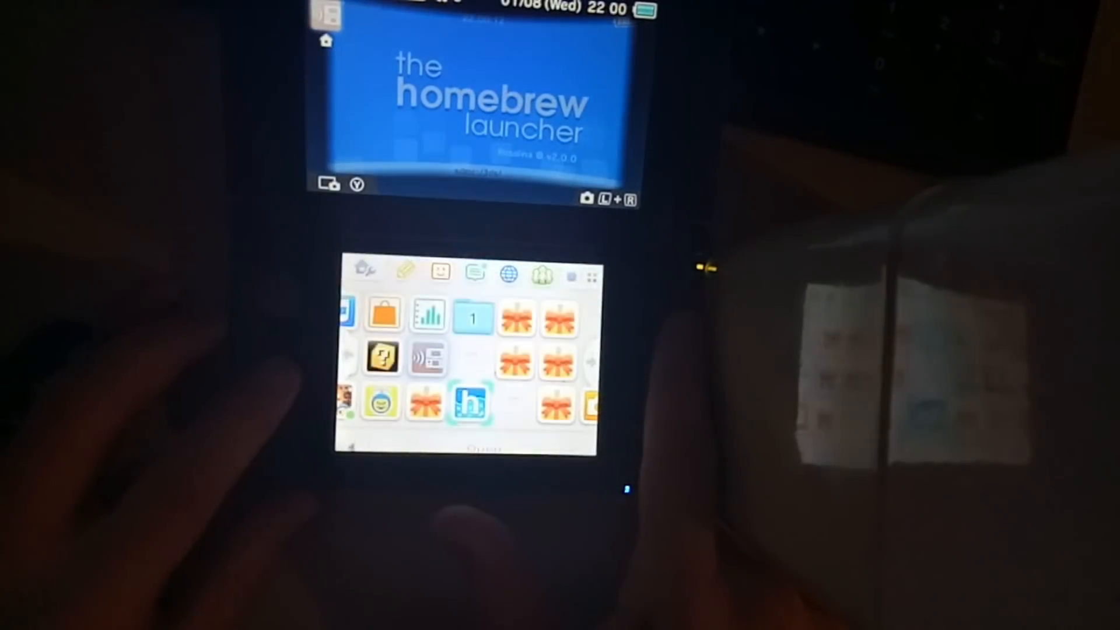
Step: Select the wrapped 'DSP1 - dsp firm dumper' gift icon and unwrap it
left_click(515, 317)
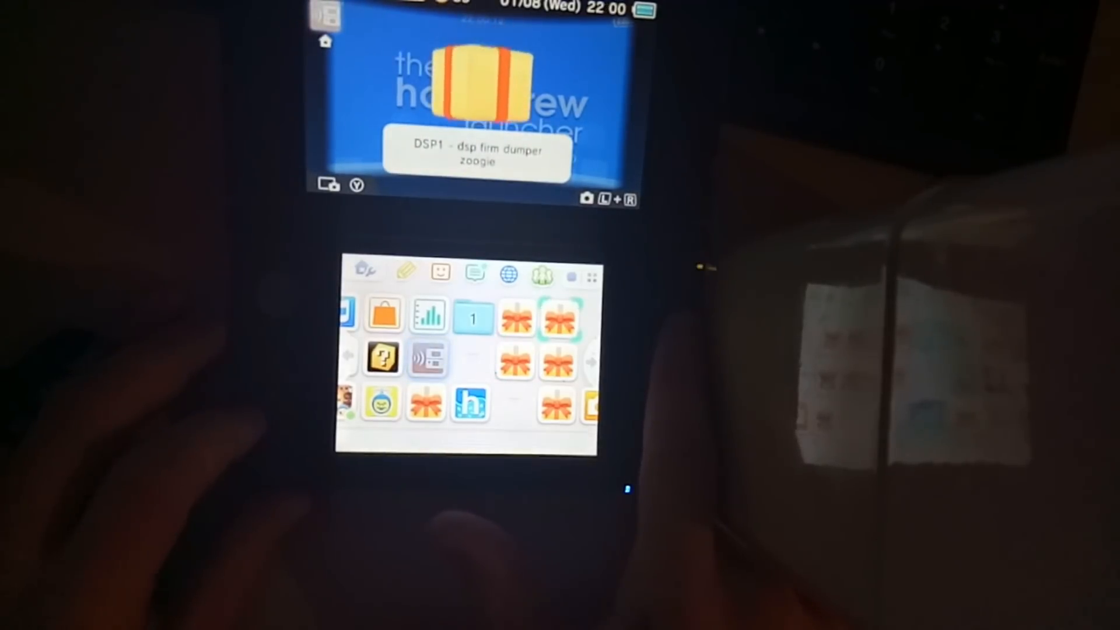
left_click(561, 318)
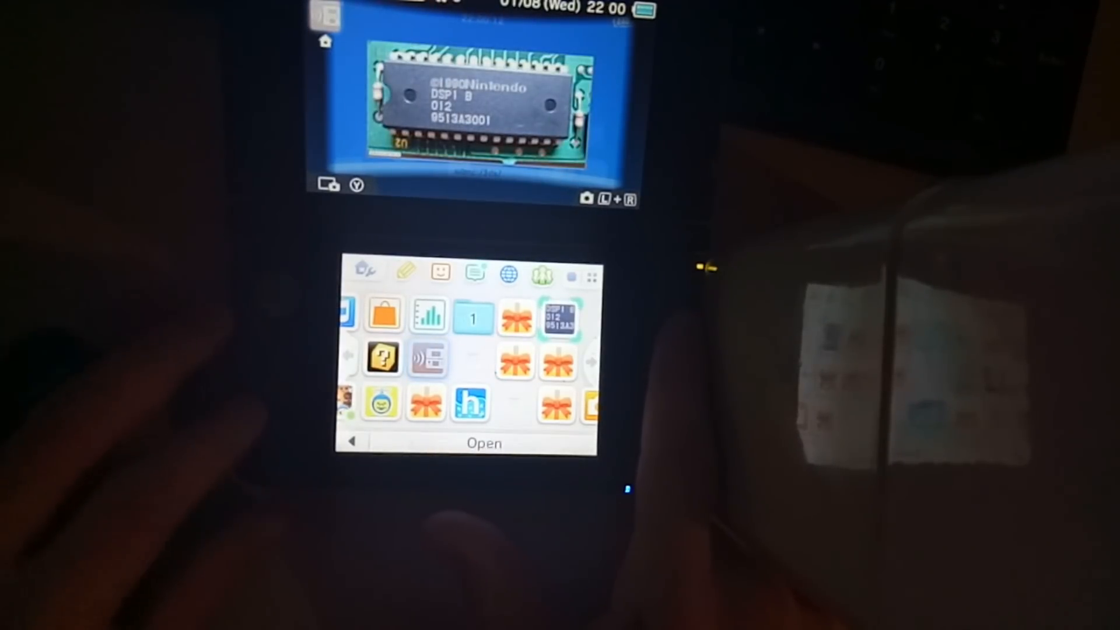